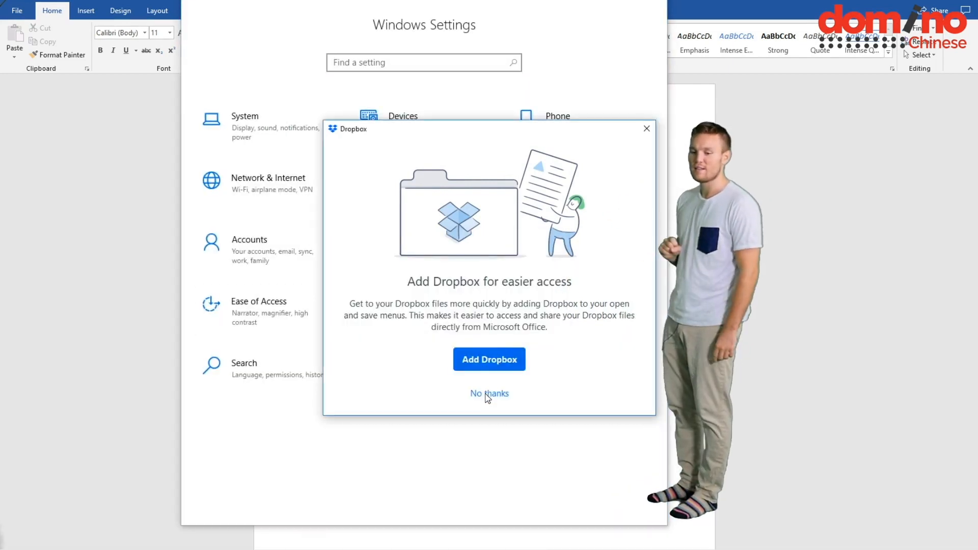
Step: Dismiss the Dropbox offer and reach the Region & language page under Time & Language
left_click(489, 393)
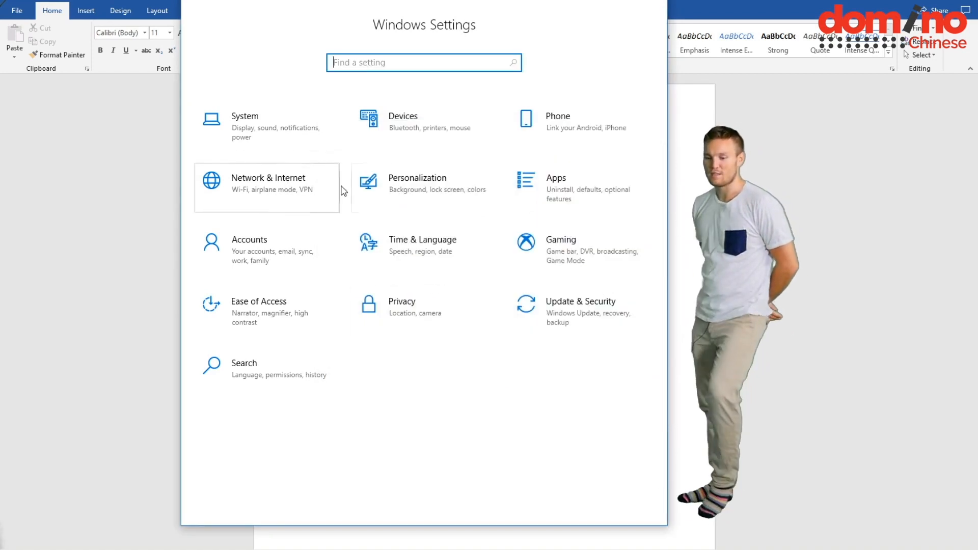
mouse_move(424, 310)
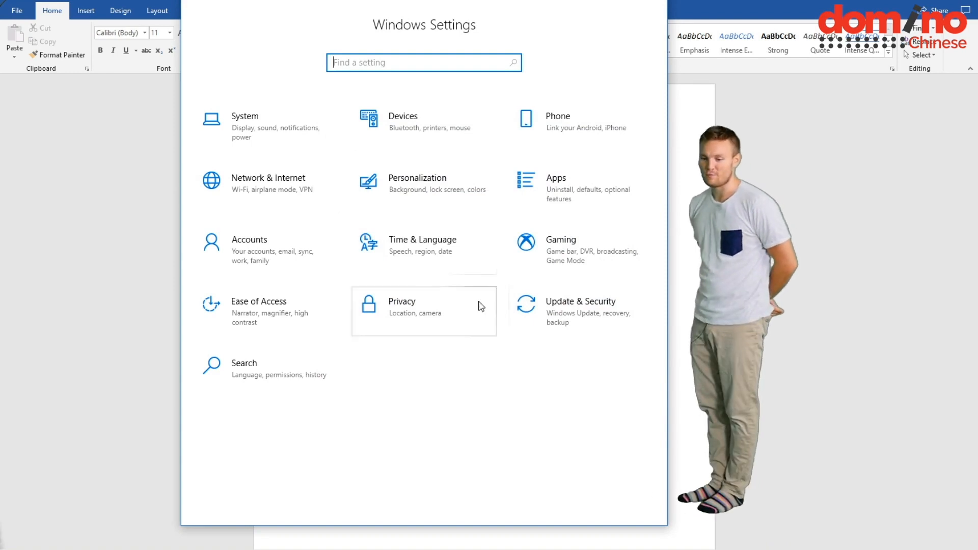
left_click(421, 239)
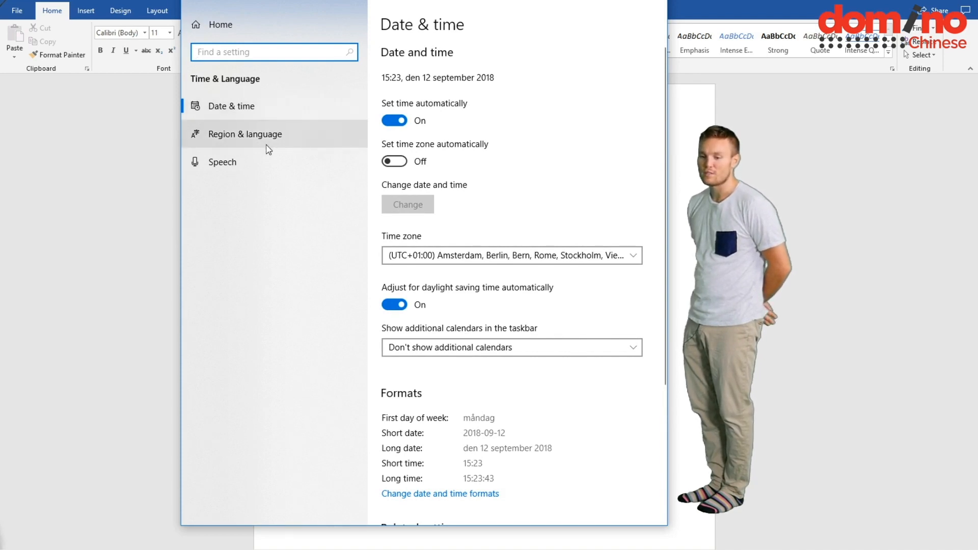
left_click(244, 133)
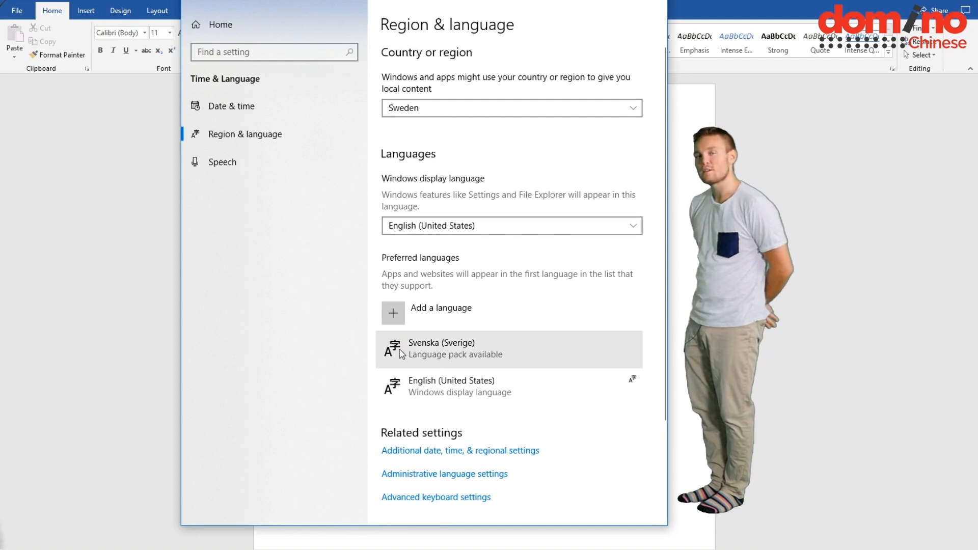
Step: Add a language, search 'ch', pick Chinese (Simplified, China) and continue to its install options
left_click(393, 313)
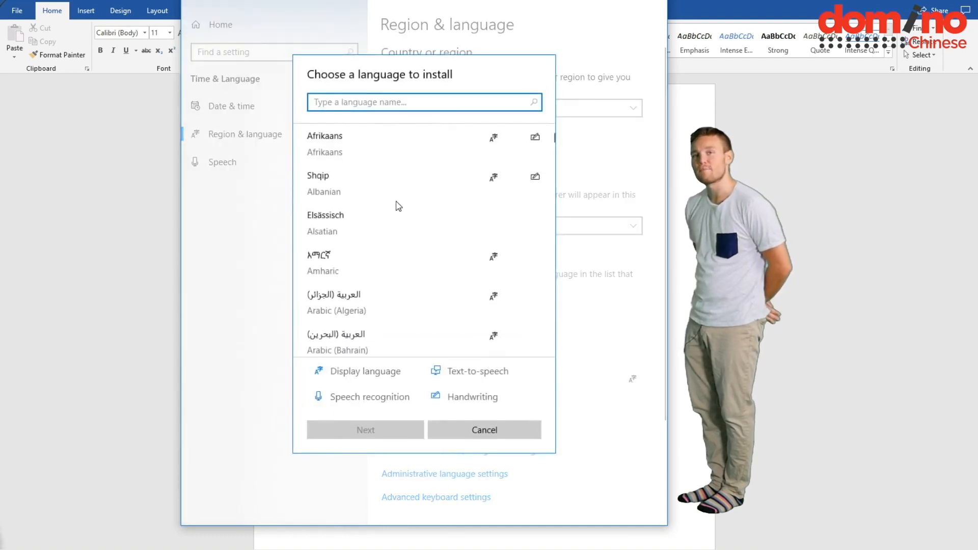
type("chin")
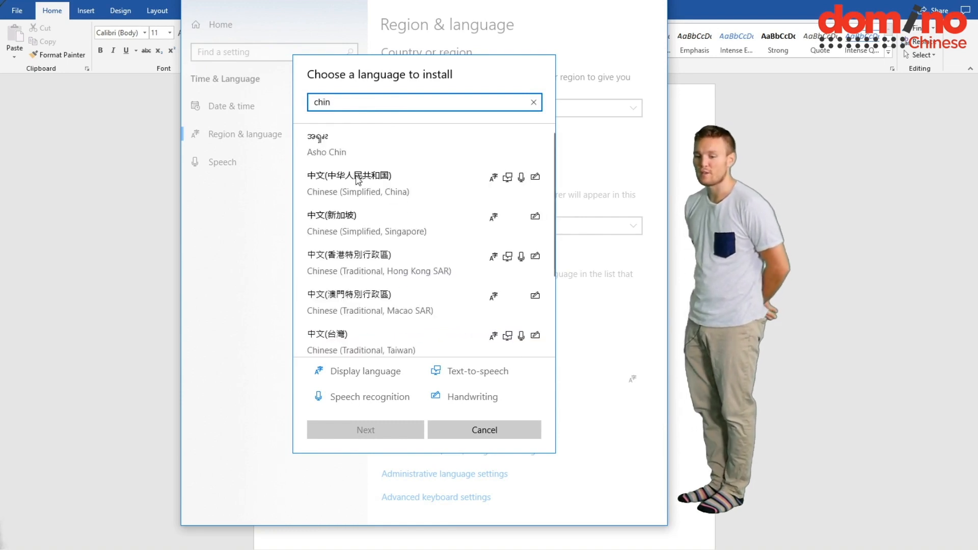
left_click(359, 182)
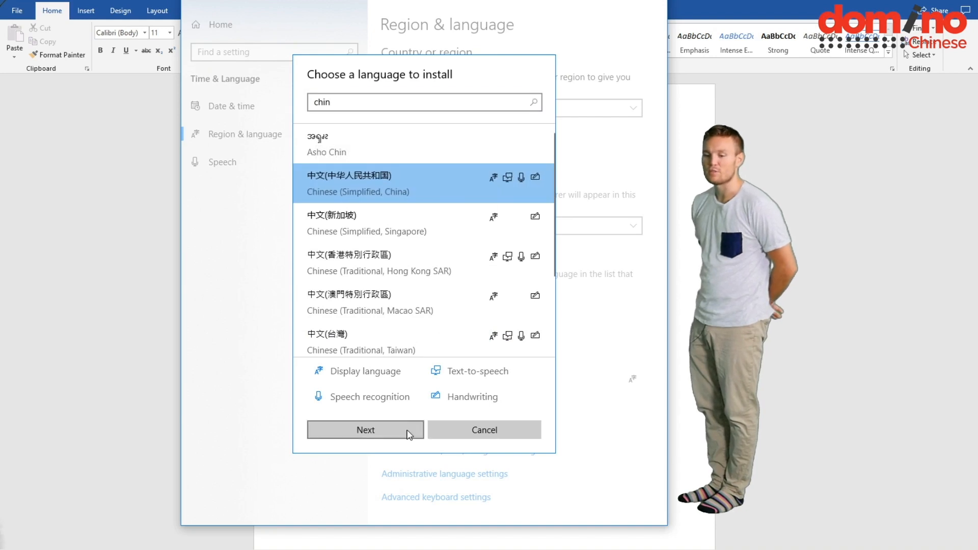
left_click(364, 429)
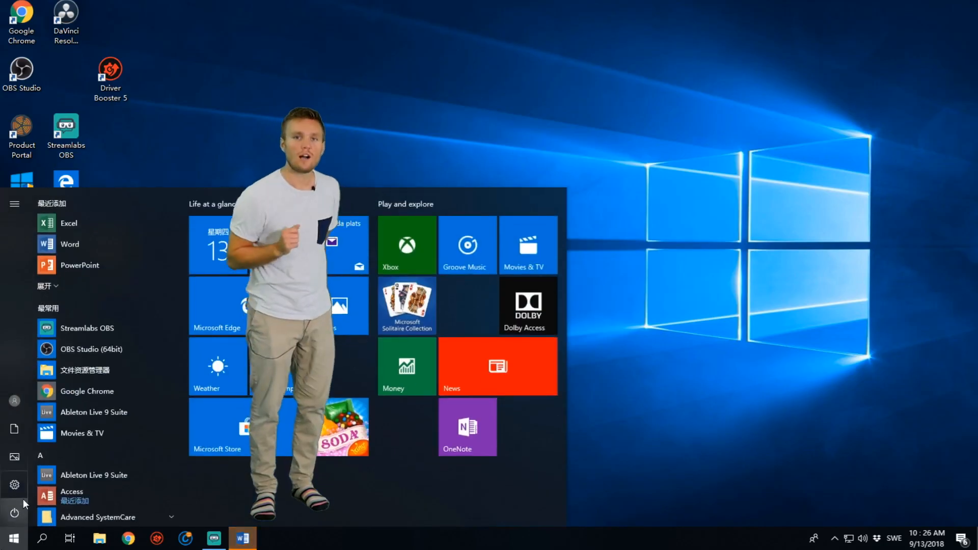
Step: Reopen Settings via 时间和语言 and 区域和语言 to review the preferred languages list
left_click(14, 485)
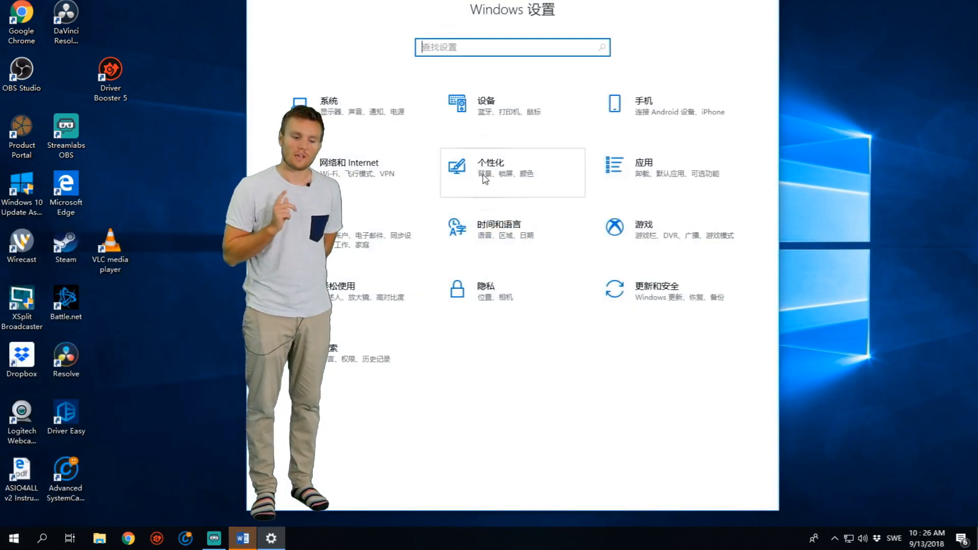
left_click(499, 227)
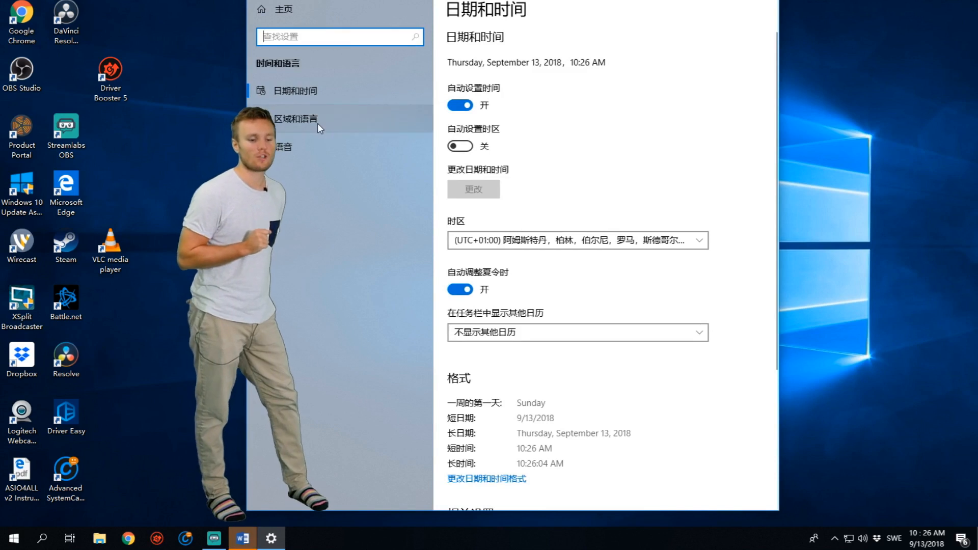
left_click(296, 118)
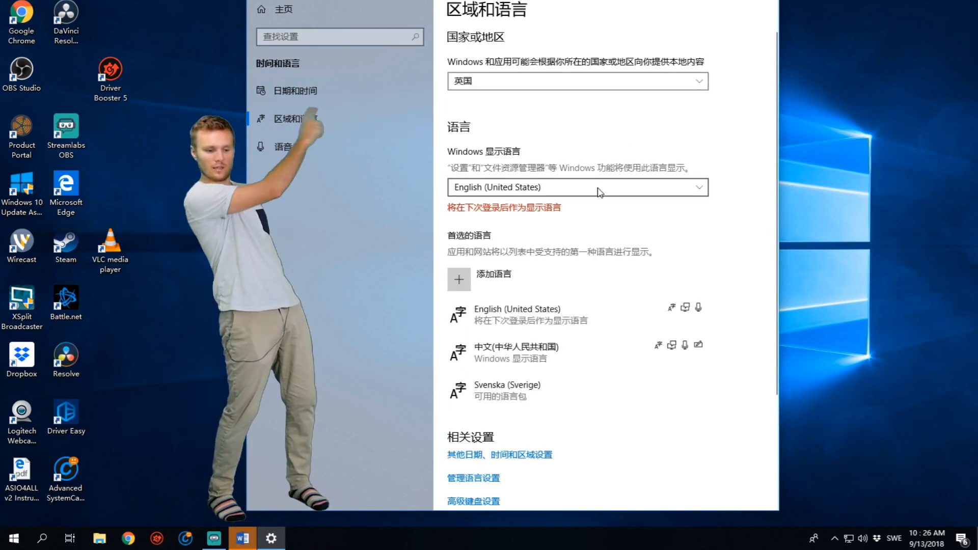
left_click(576, 81)
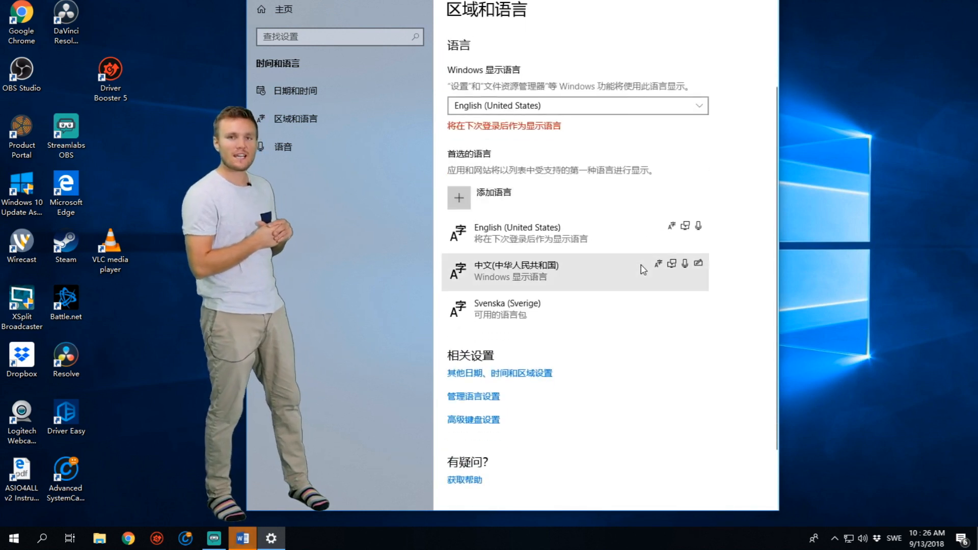
scroll("up", 3)
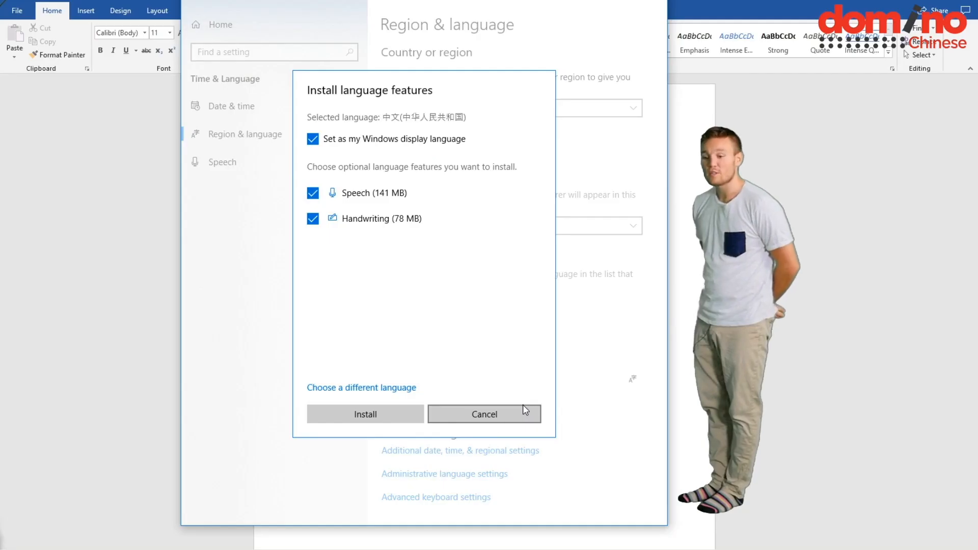
Step: Install Chinese (Simplified, China) with display language, speech and handwriting all checked
left_click(483, 413)
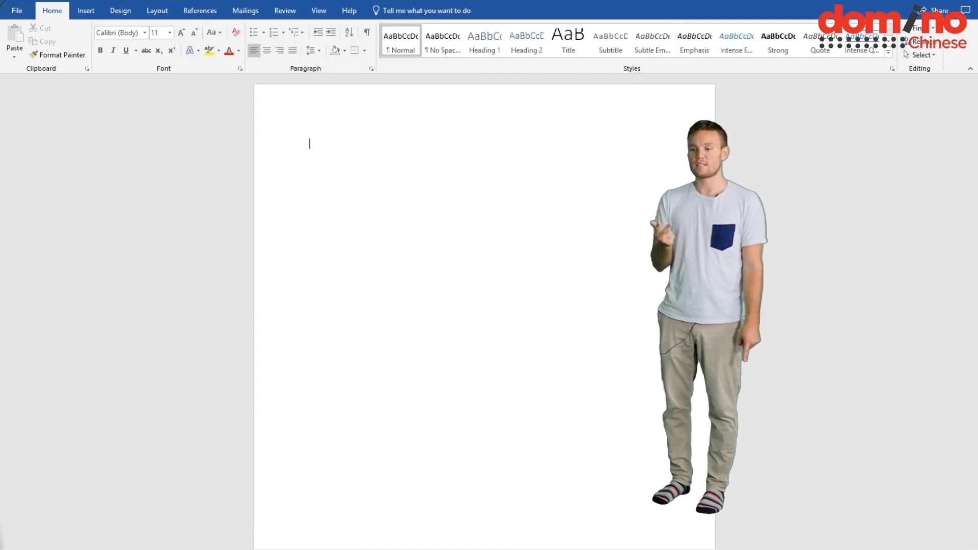
Step: Write 你好，我叫 with the Chinese IME, fix a mistyped 'fEL', and finish with 'felix'
type("nihao")
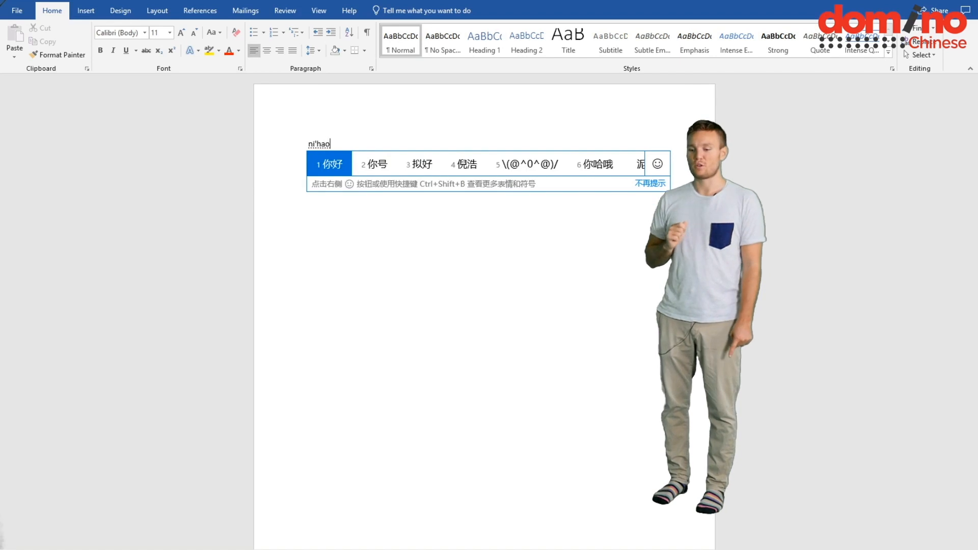
type("你好，我叫")
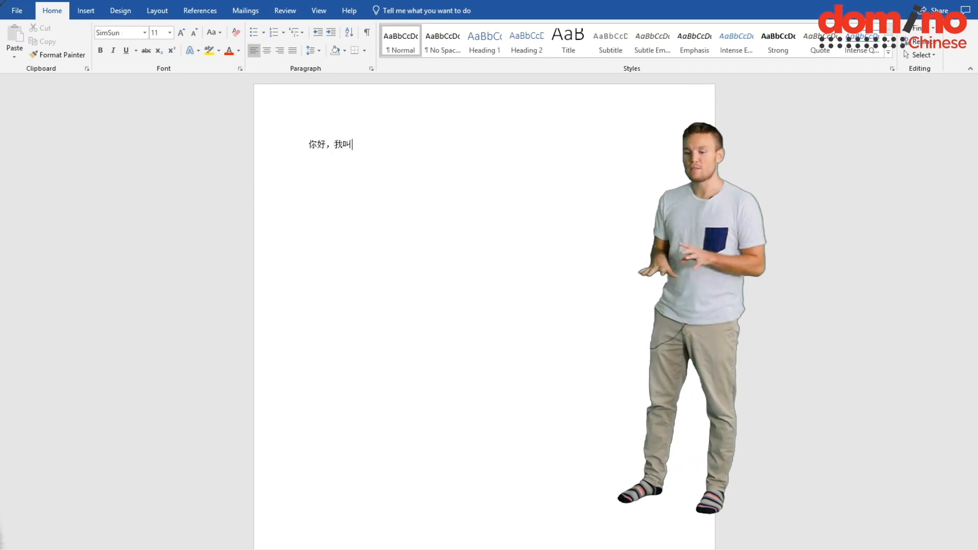
type("fEL")
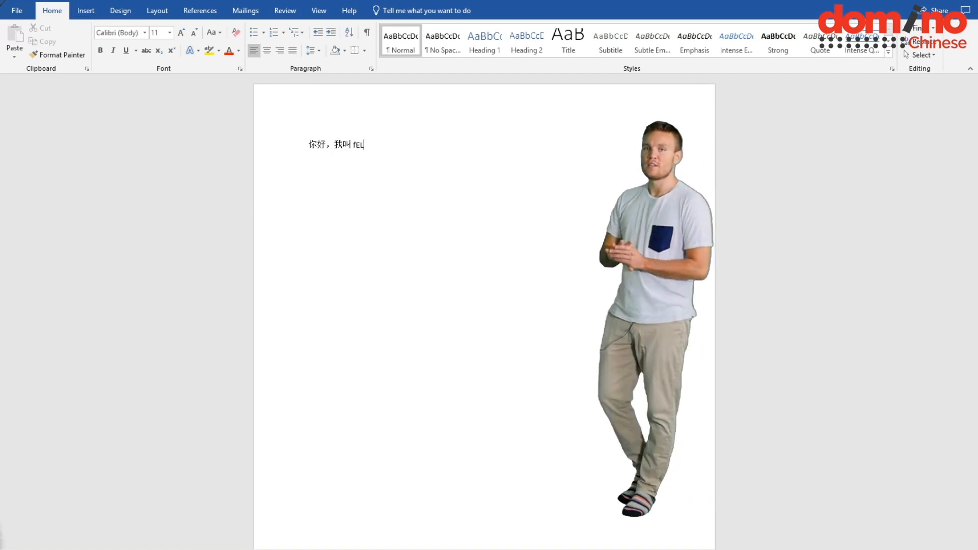
key("BackSpace")
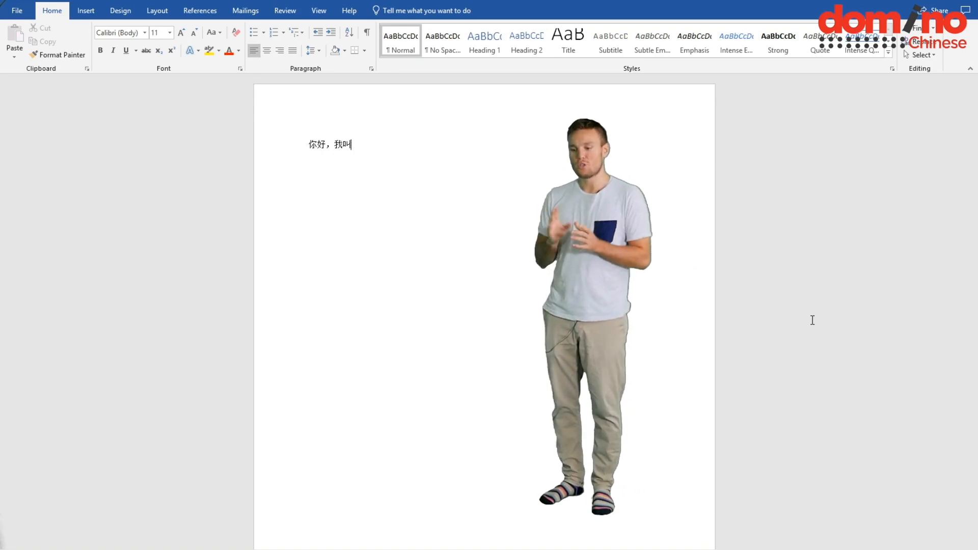
type("felix")
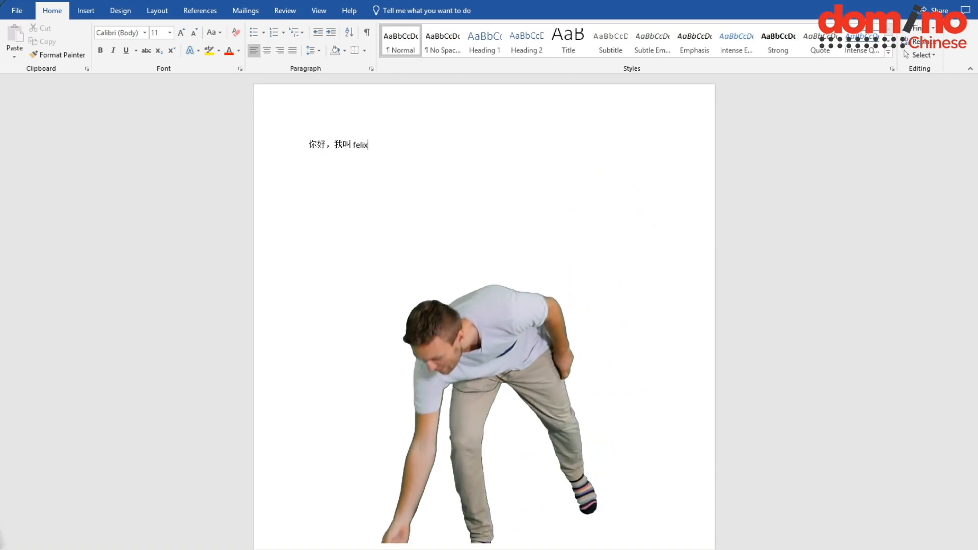